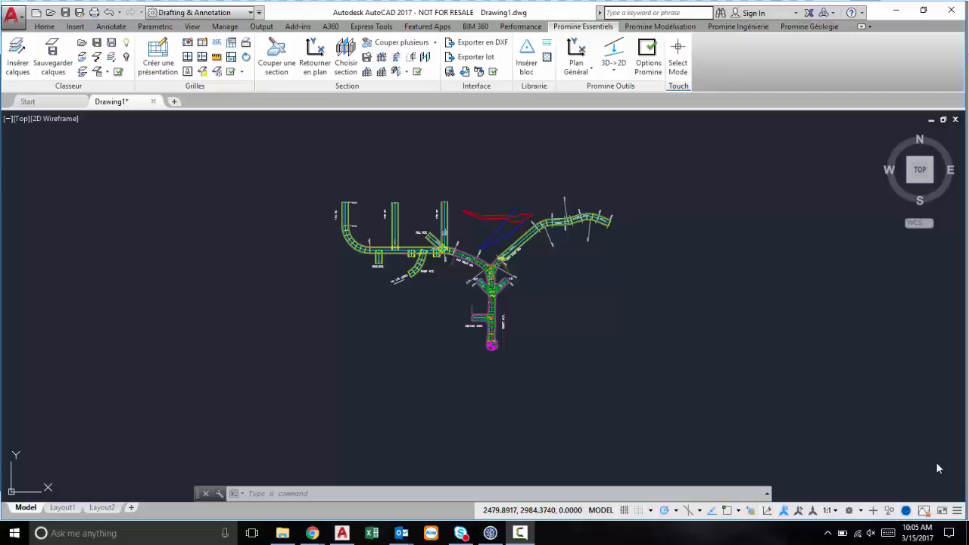
pyautogui.moveTo(572, 200)
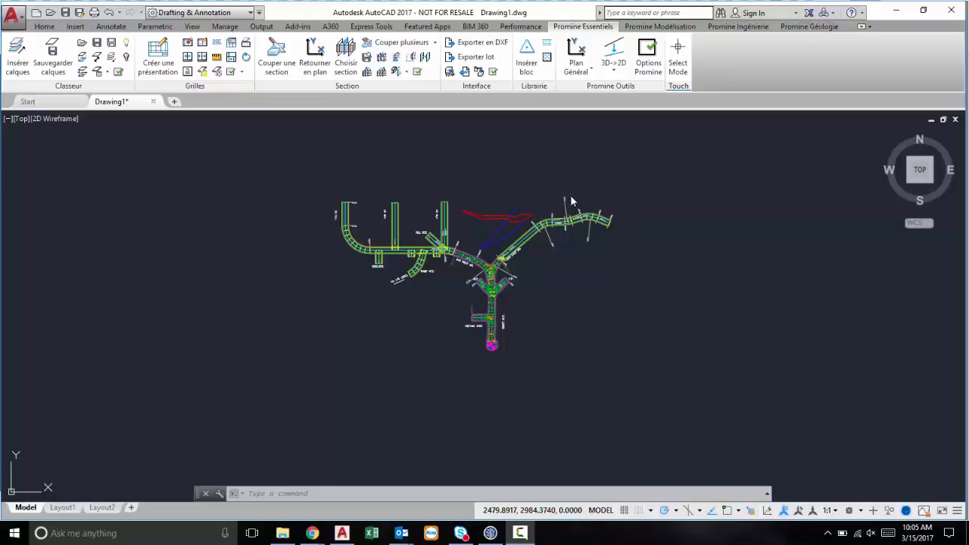
pyautogui.moveTo(583, 185)
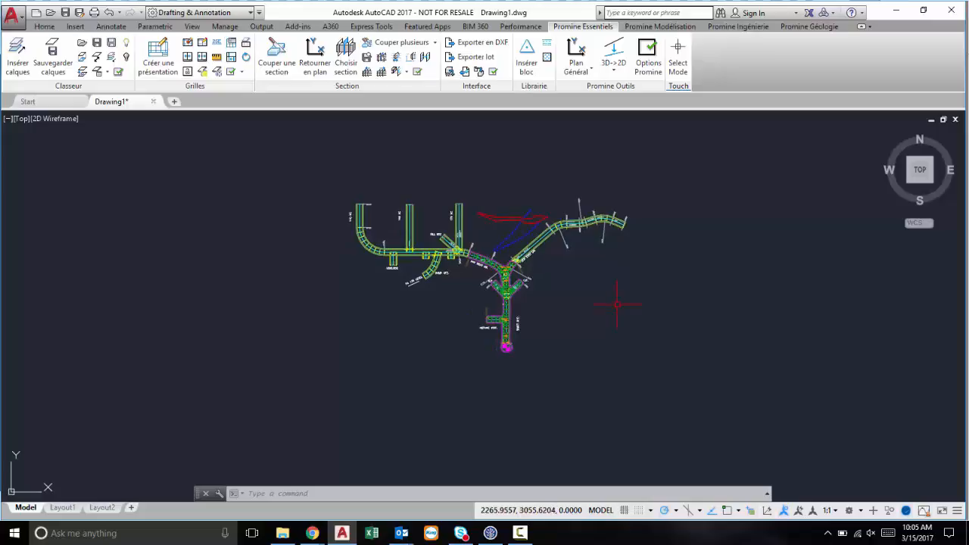
# Zoom to extents so the mine gallery plan, including 200 West Dr., fills the viewport
pyautogui.write('zoom')
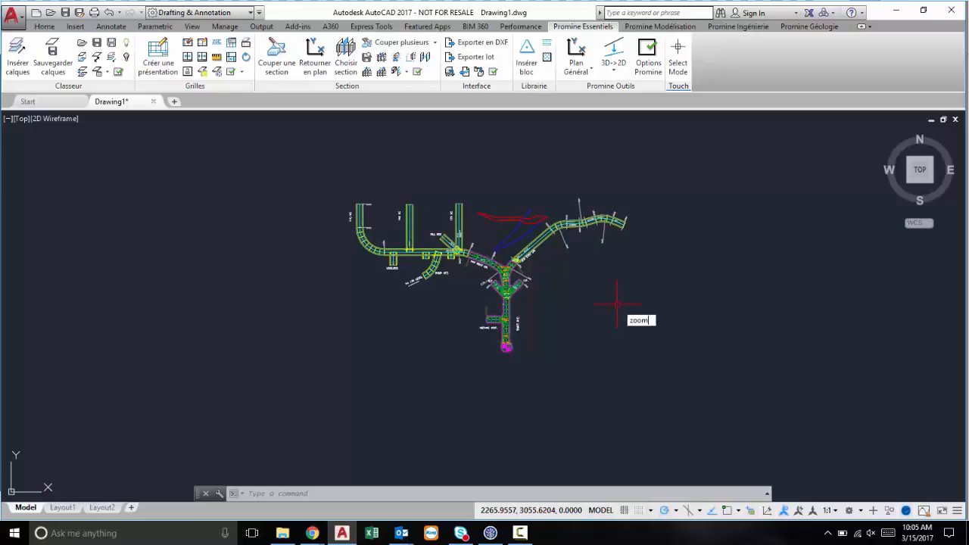
pyautogui.press('Enter')
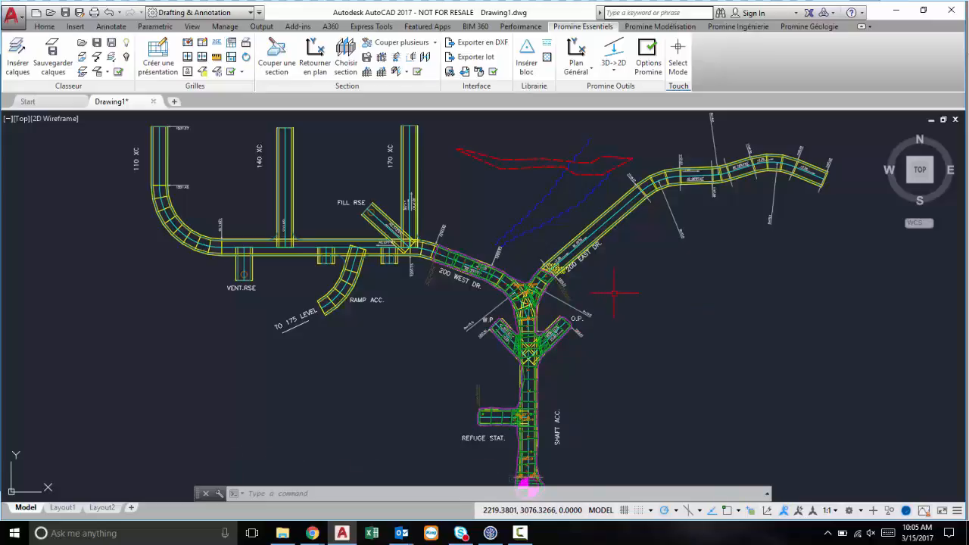
pyautogui.write('e')
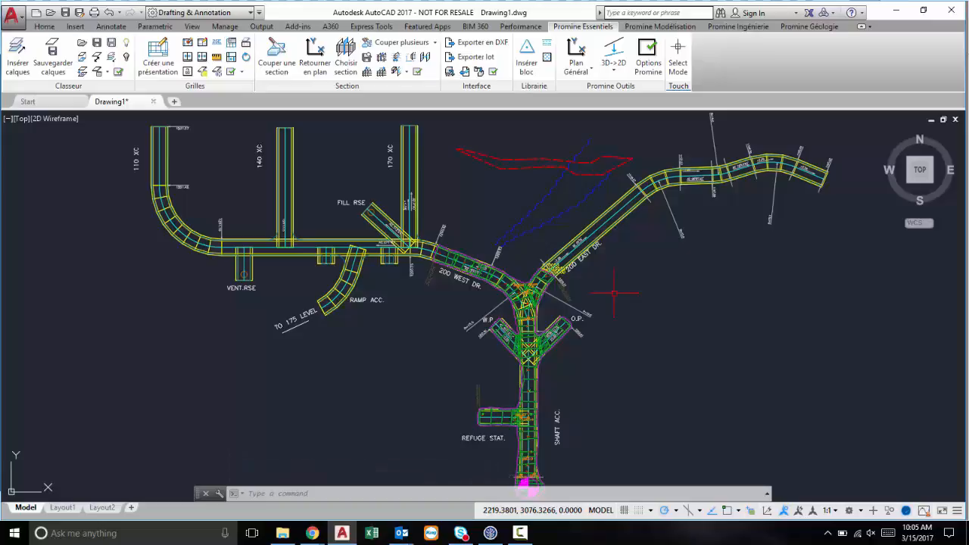
pyautogui.moveTo(522, 439)
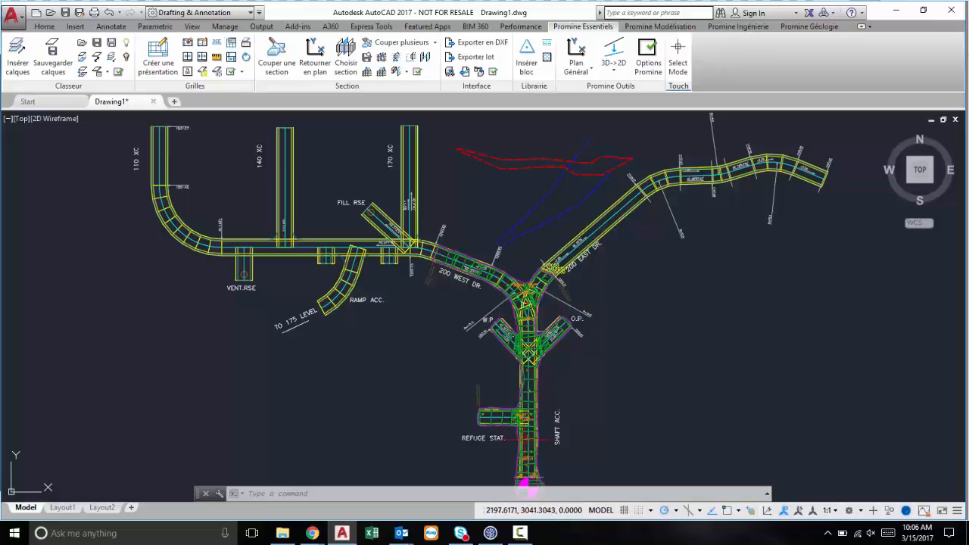